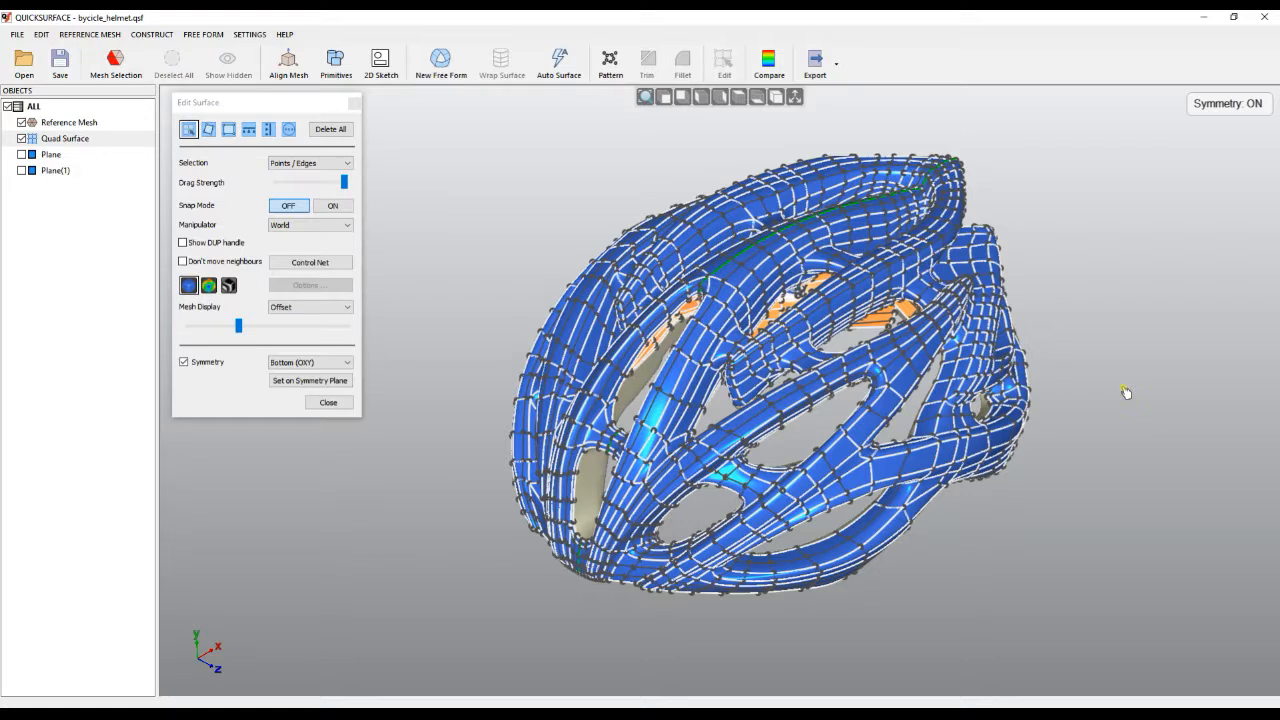
mouse_move(1064, 532)
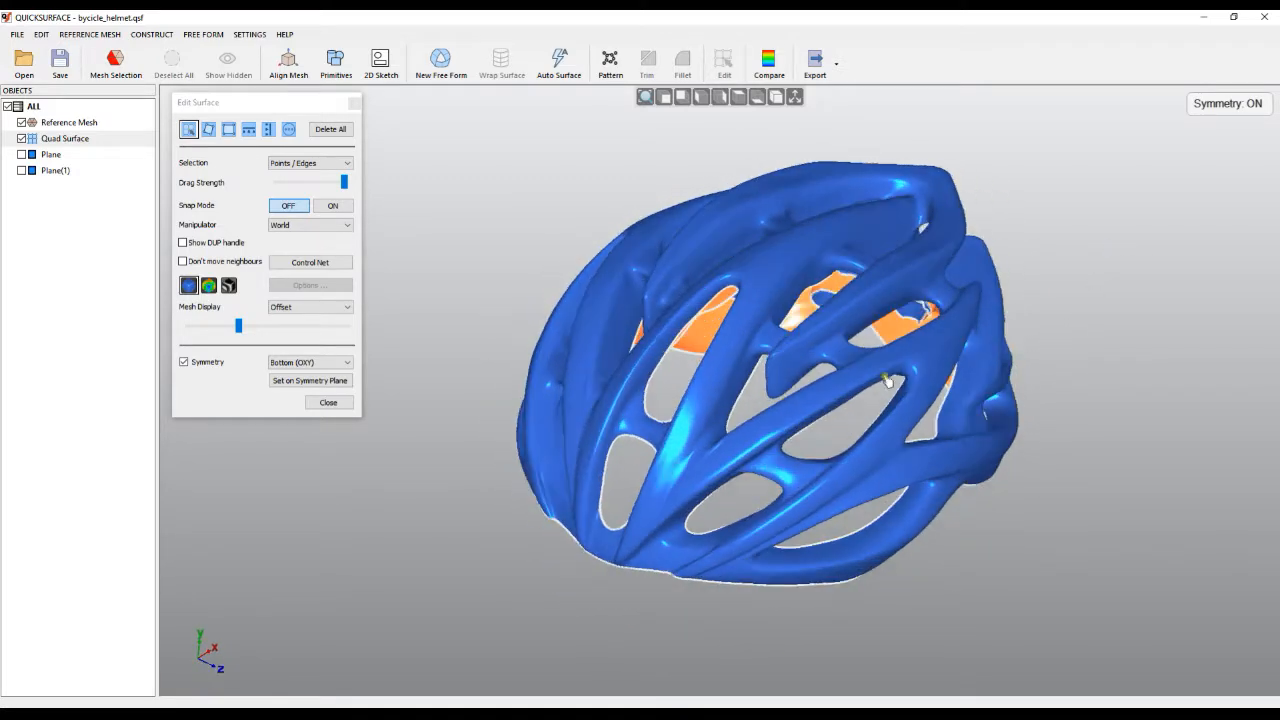
Box-select the quad faces around one helmet vent opening with Points/Edges selection active
drag(888, 380, 728, 490)
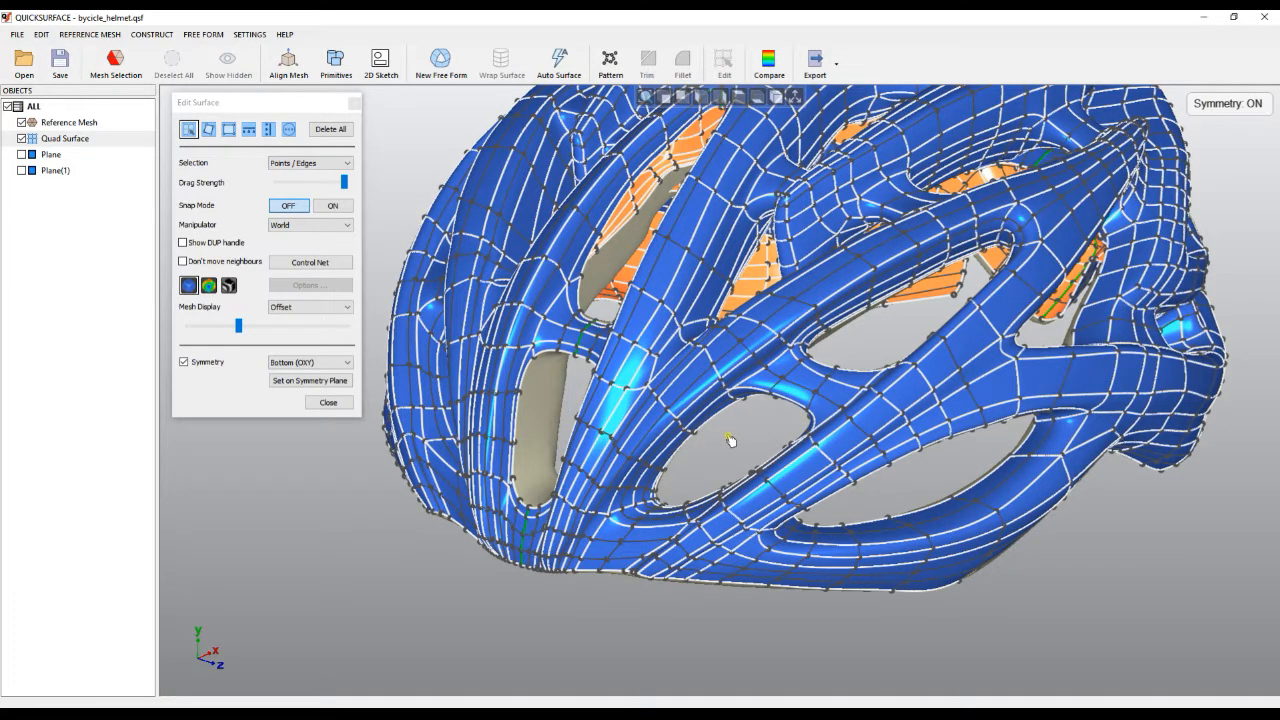
drag(730, 440, 724, 498)
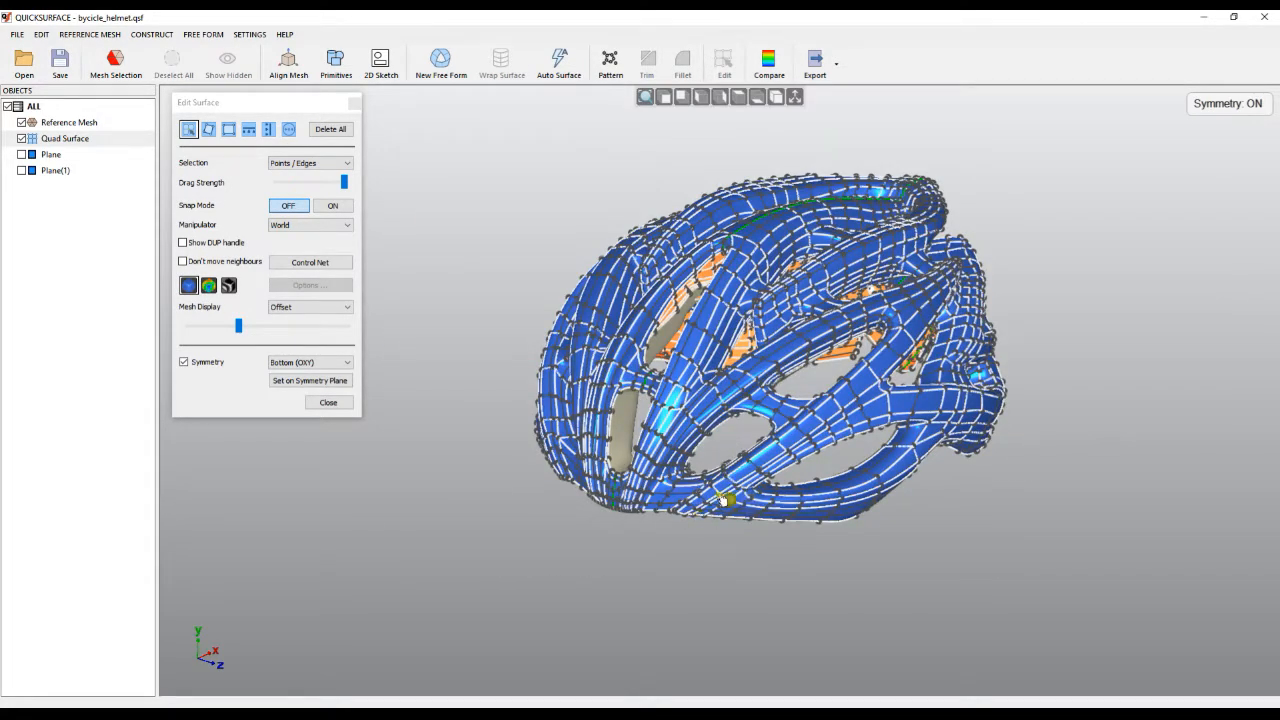
scroll(up, 3)
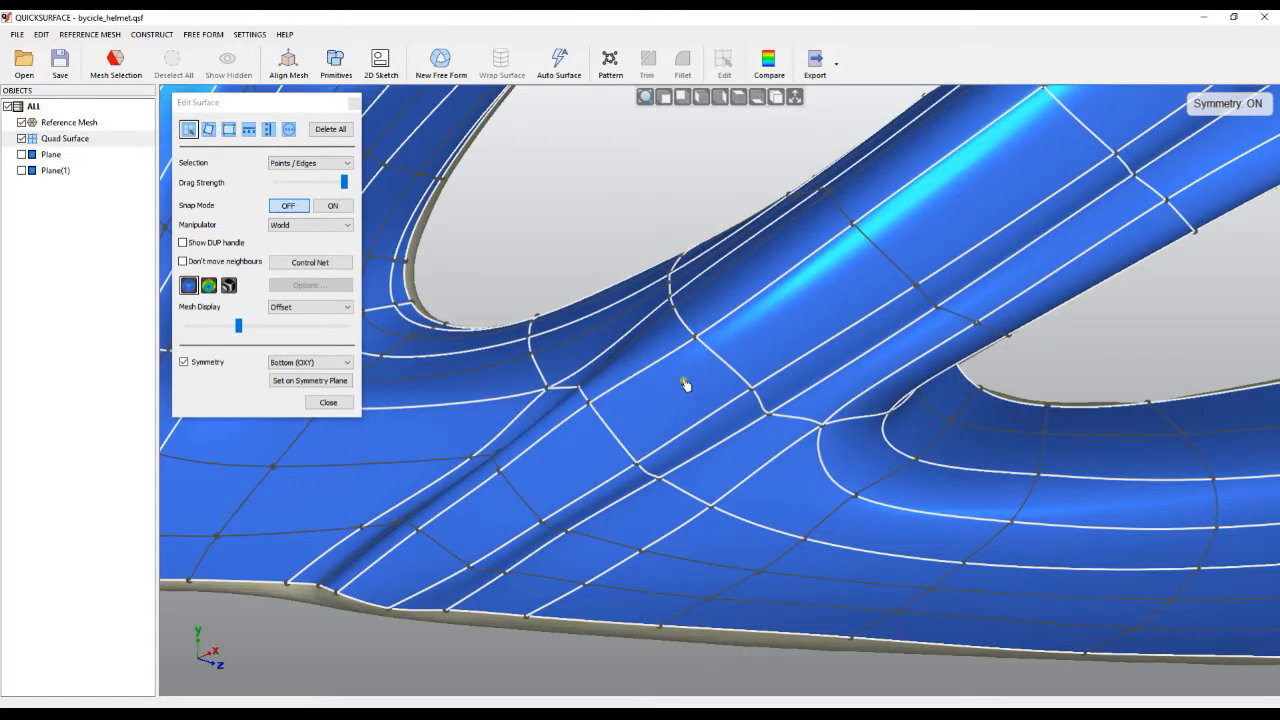
click(332, 206)
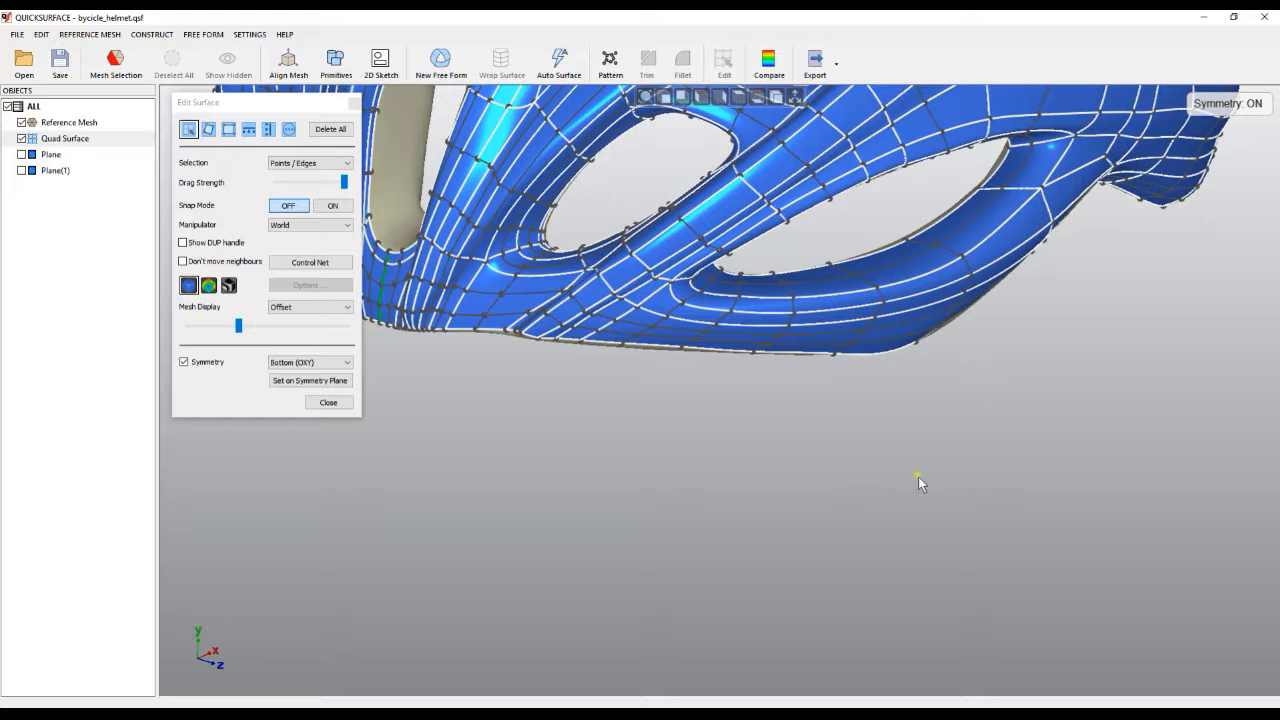
drag(420, 140, 920, 480)
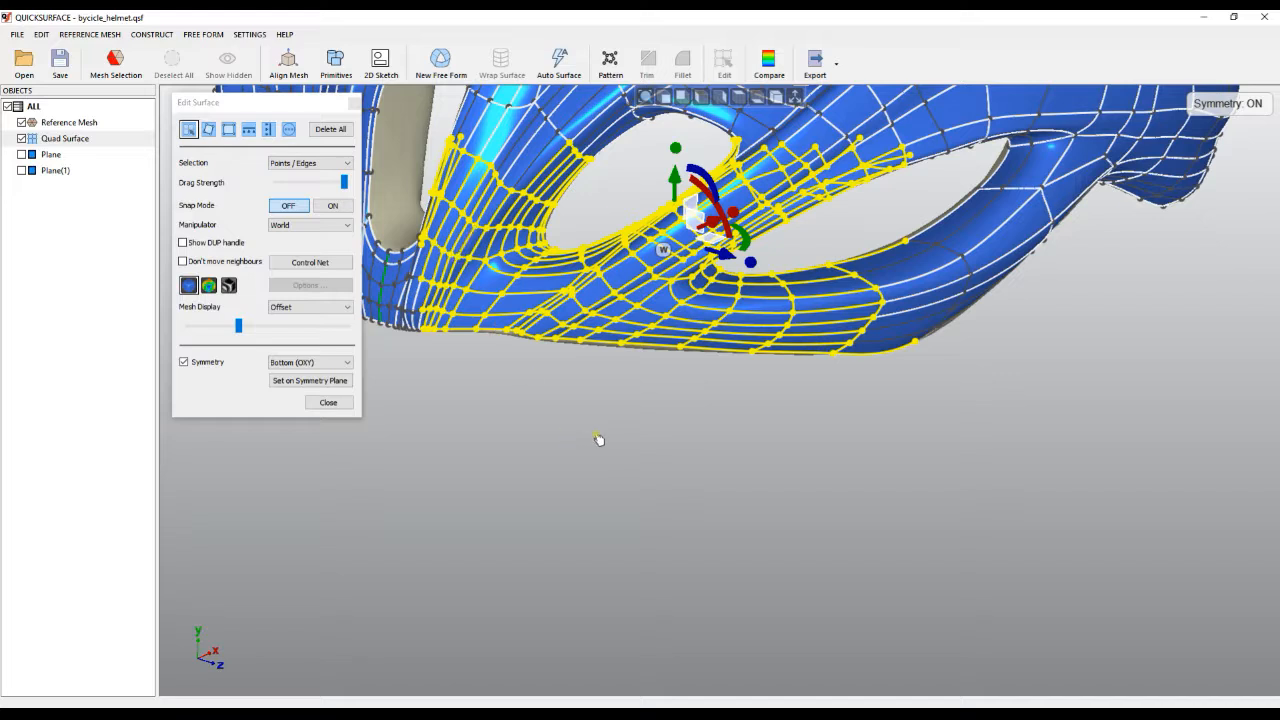
Hide the selected vent faces via Hide Selected so the reference mesh shows through
right_click(598, 440)
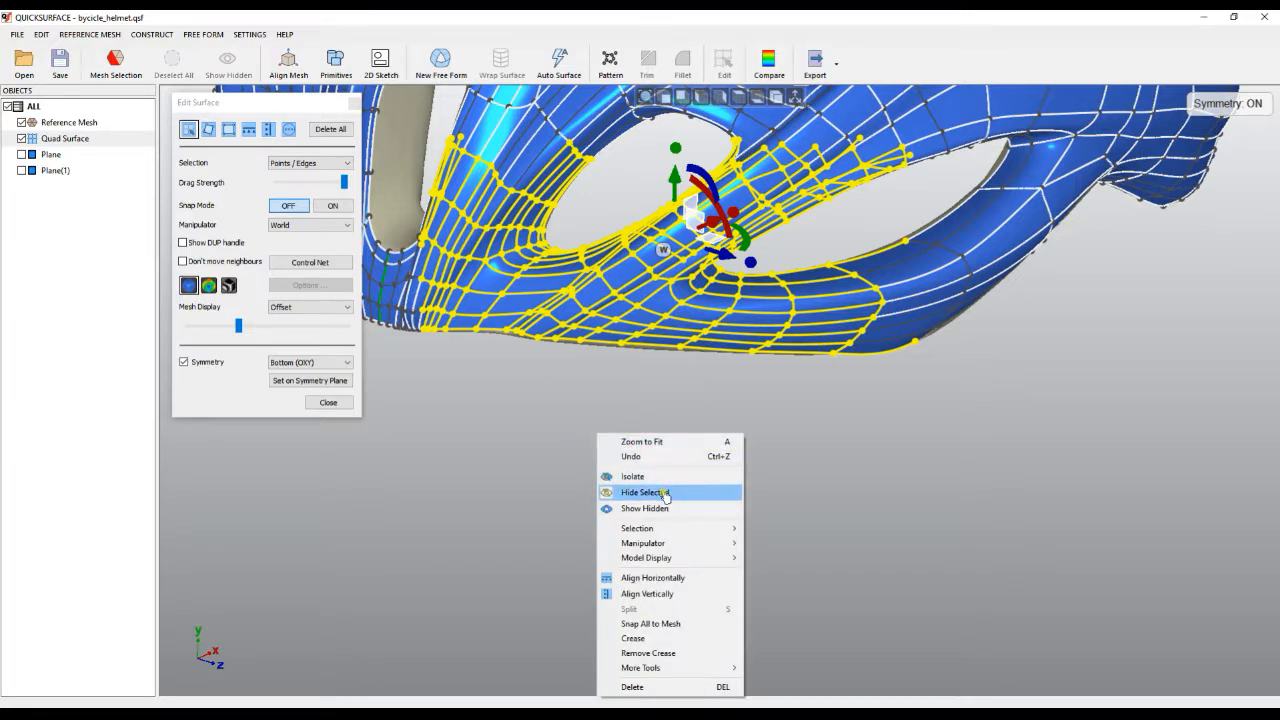
click(644, 492)
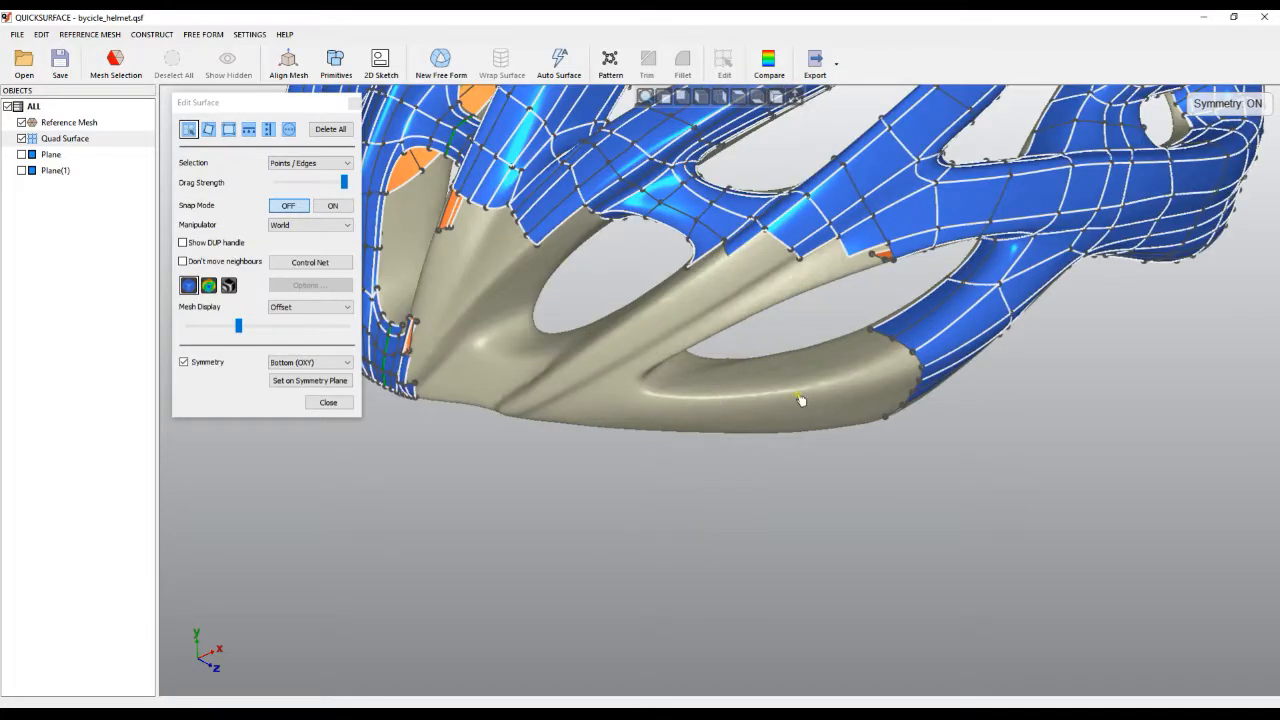
mouse_move(716, 374)
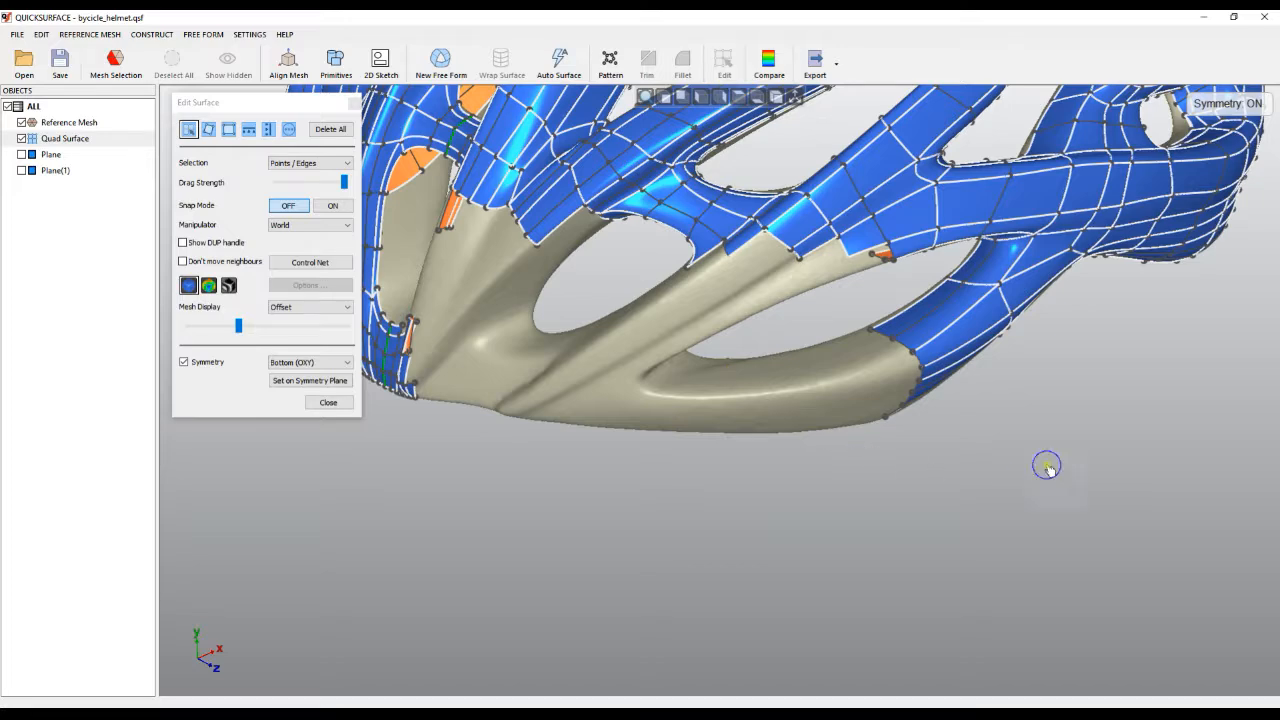
Restore all hidden faces with Show Hidden so the full quad surface covers the helmet
right_click(1048, 464)
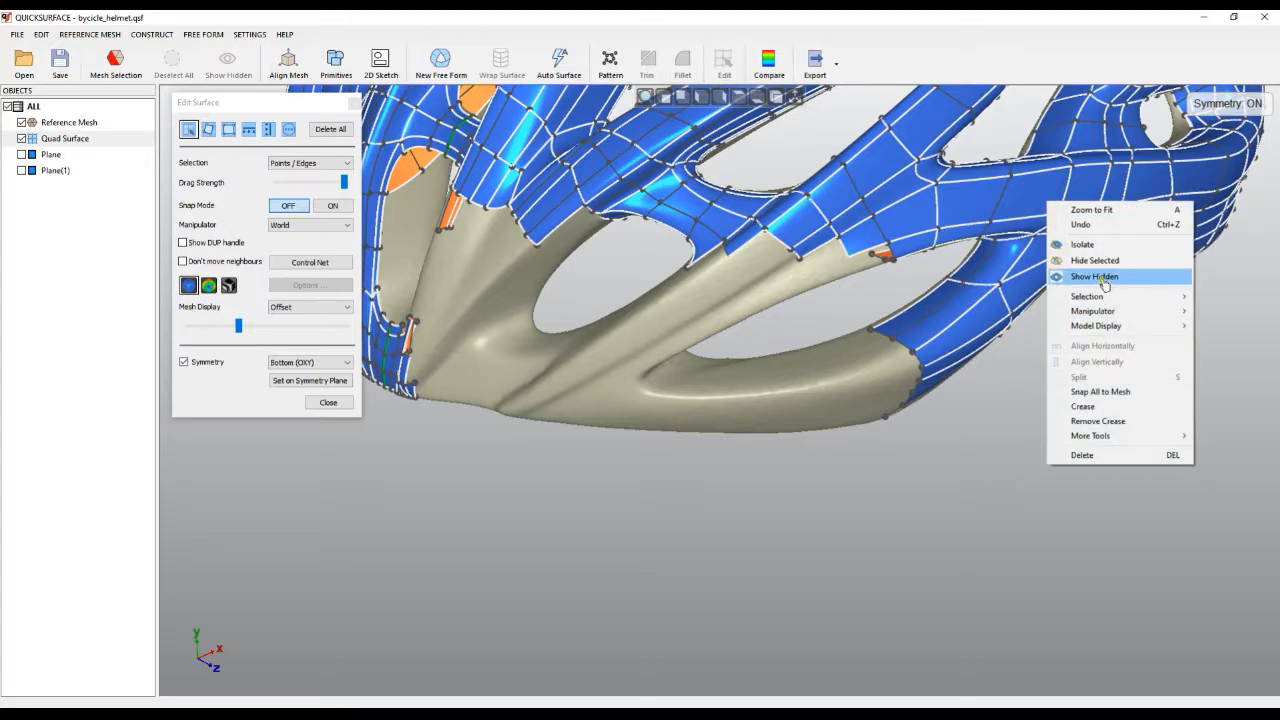
click(1094, 276)
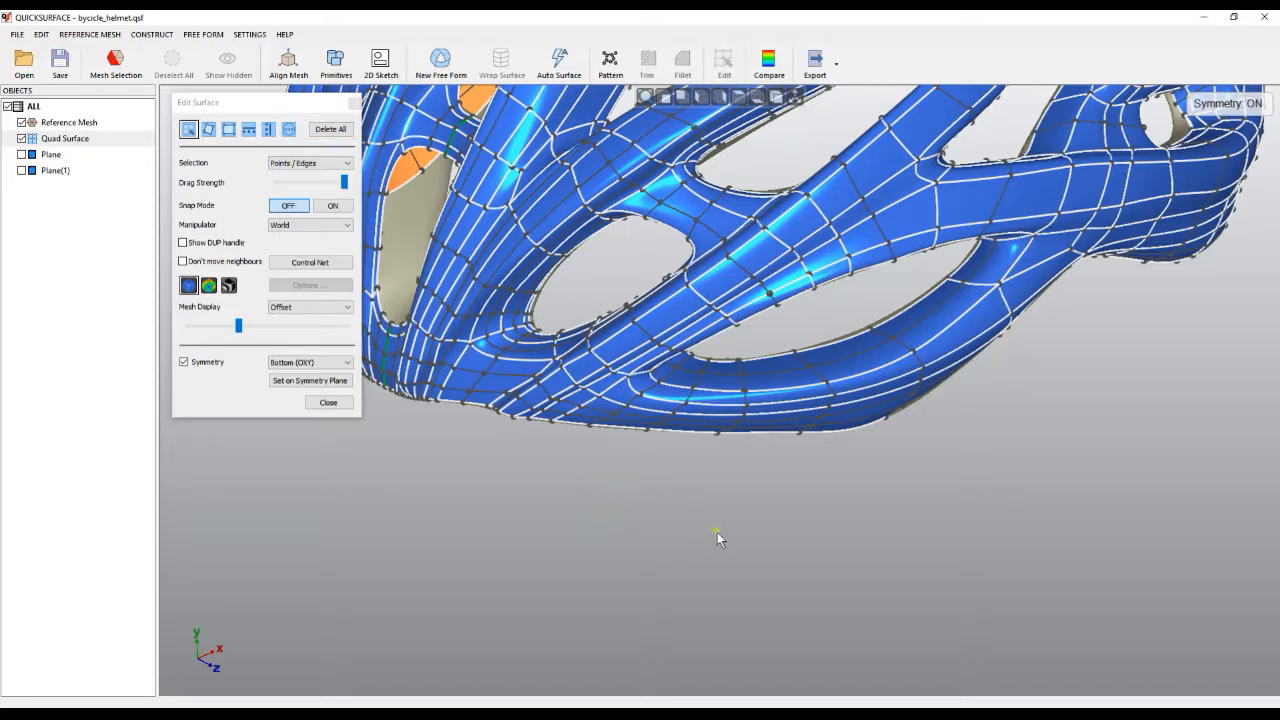
click(884, 418)
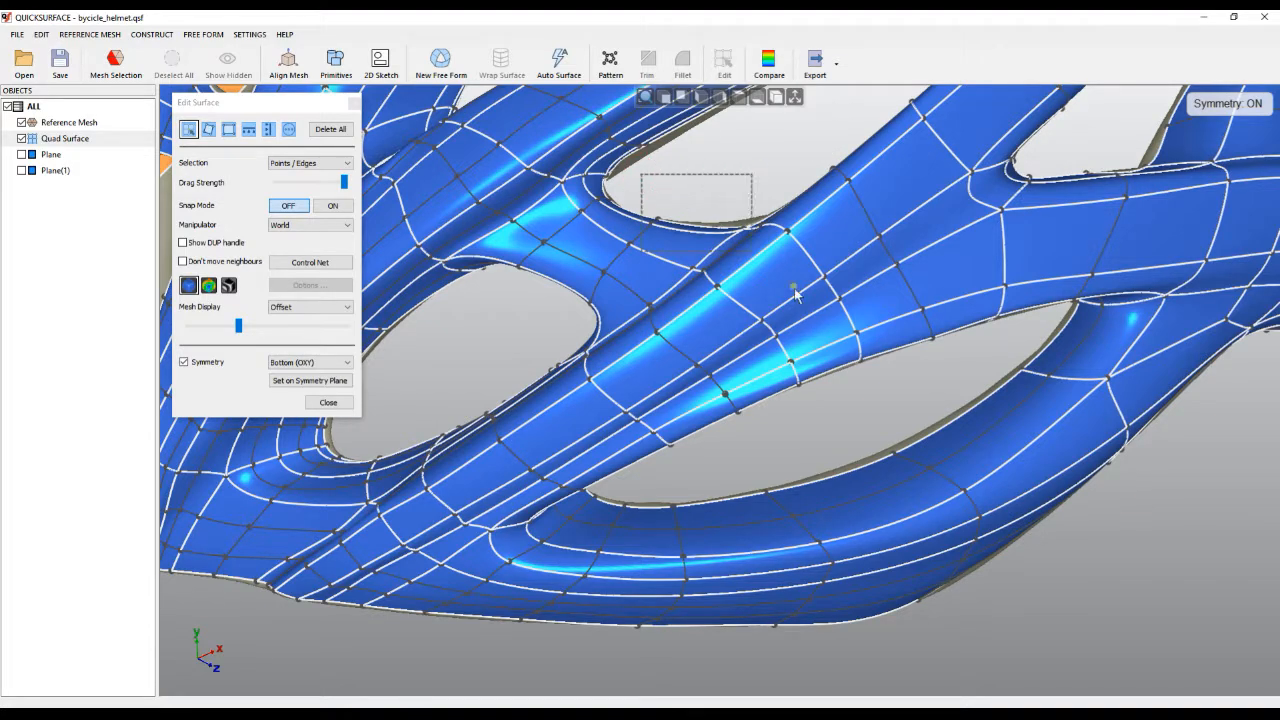
Box-select a small group of quad faces on a strut beside a vent
drag(792, 288, 1148, 558)
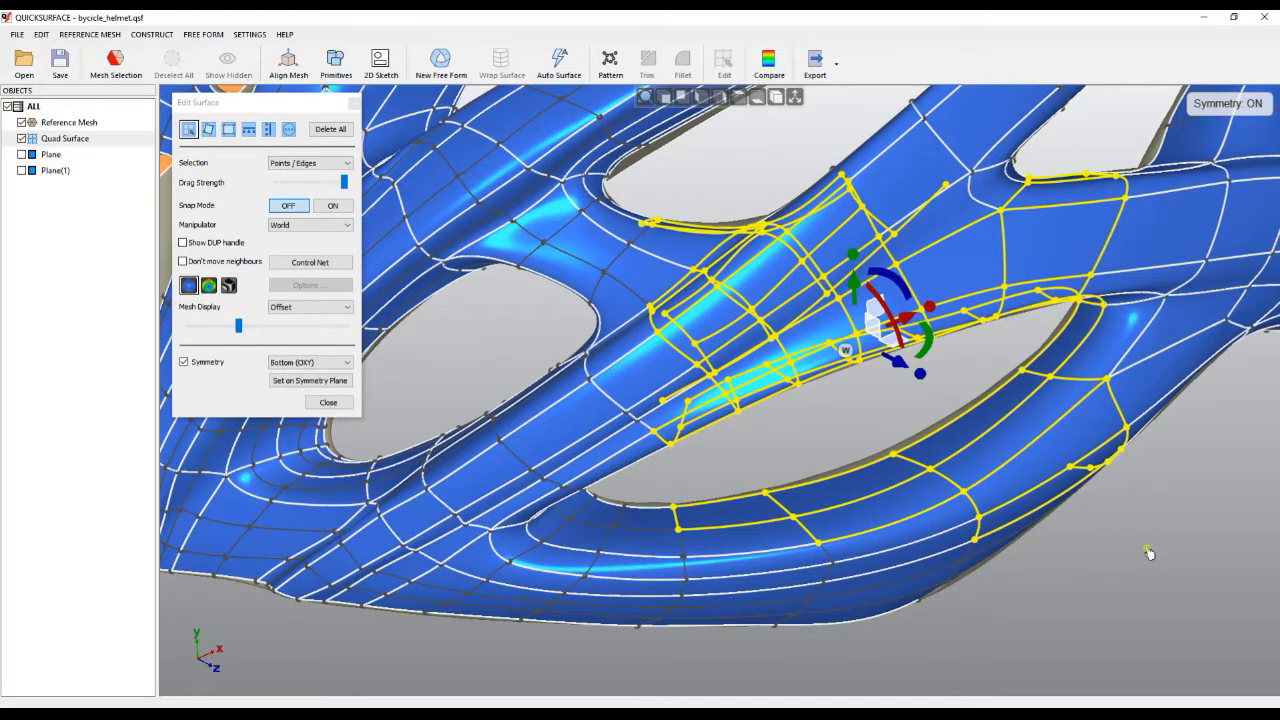
right_click(1148, 552)
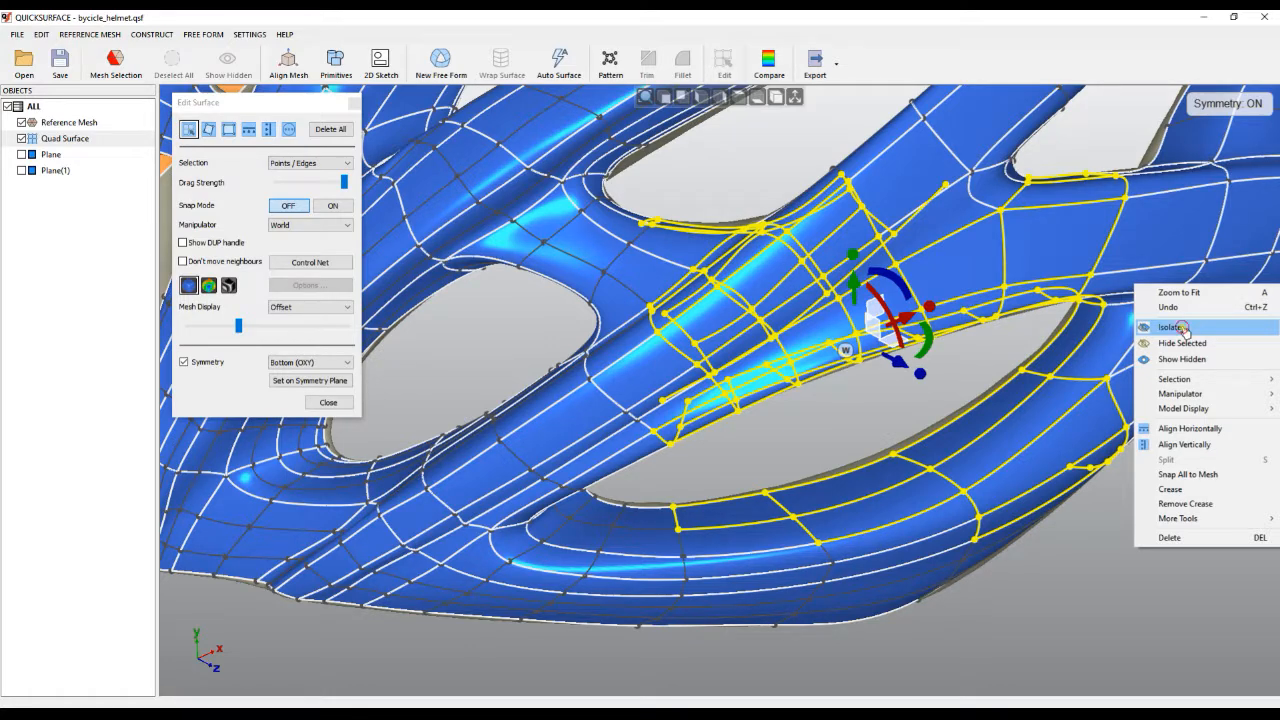
Isolate the selected strut patch and view it alone over the whole reference helmet mesh
click(1170, 328)
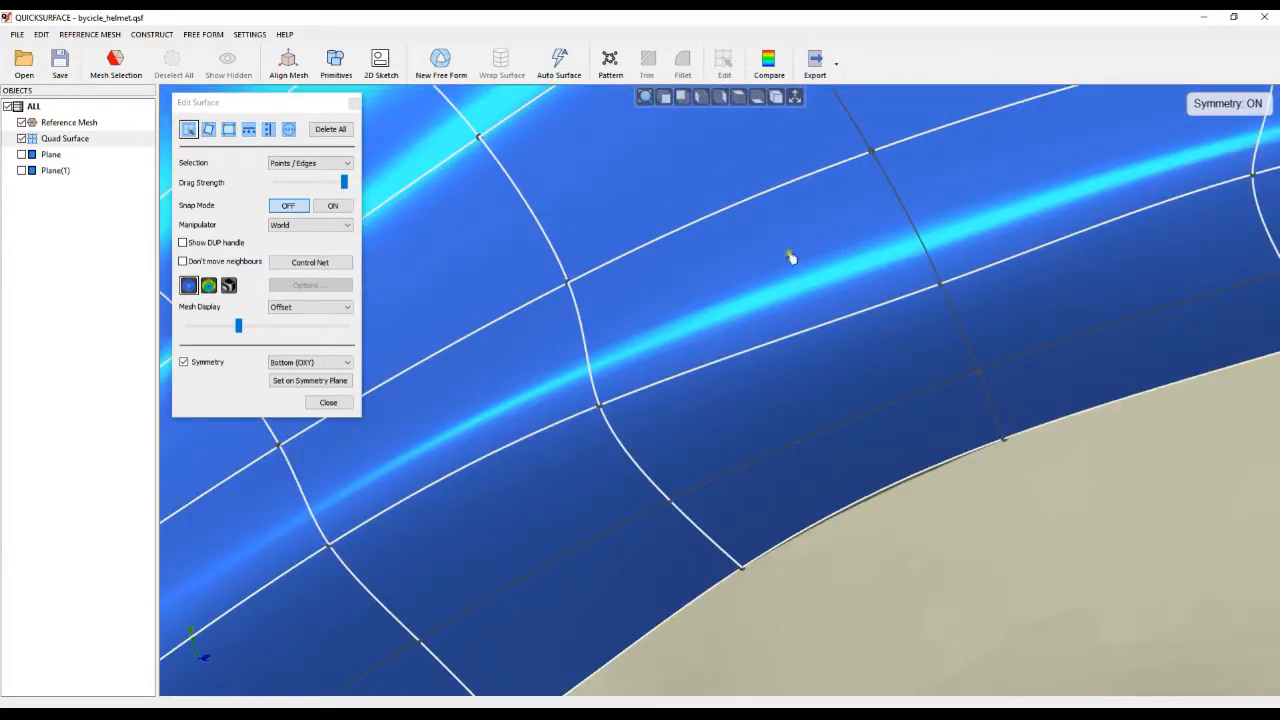
click(650, 390)
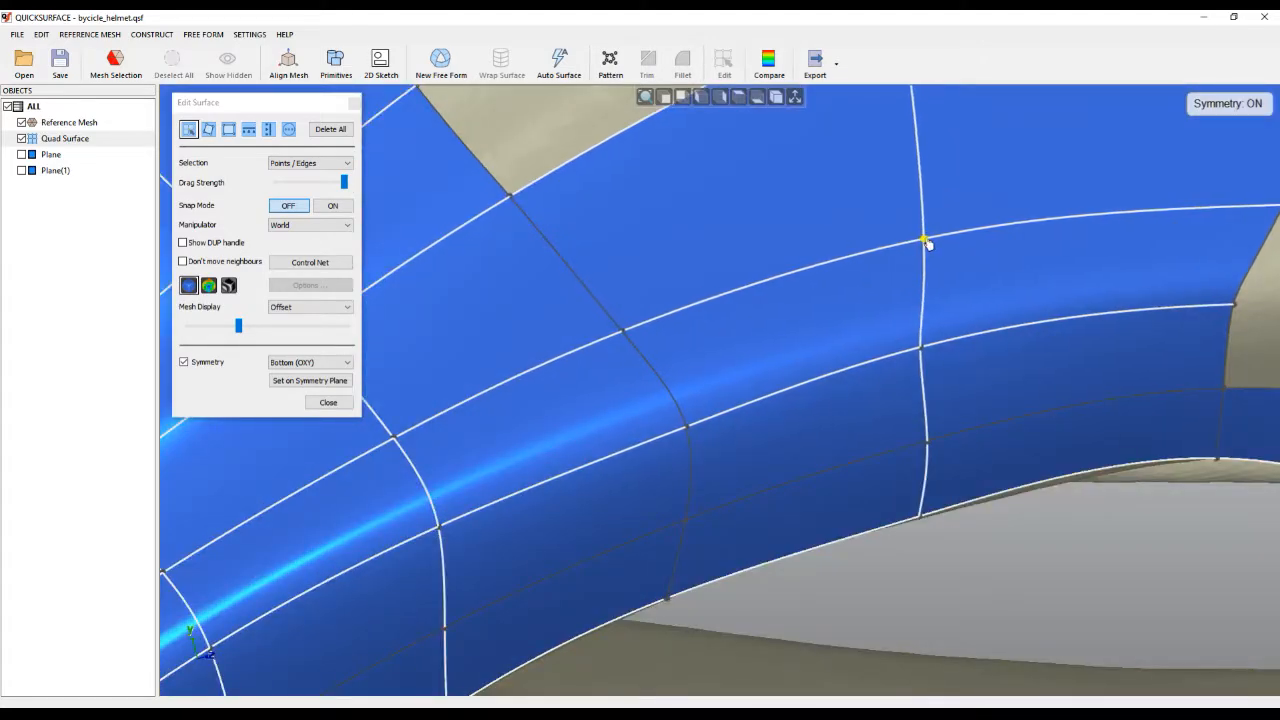
drag(924, 240, 684, 432)
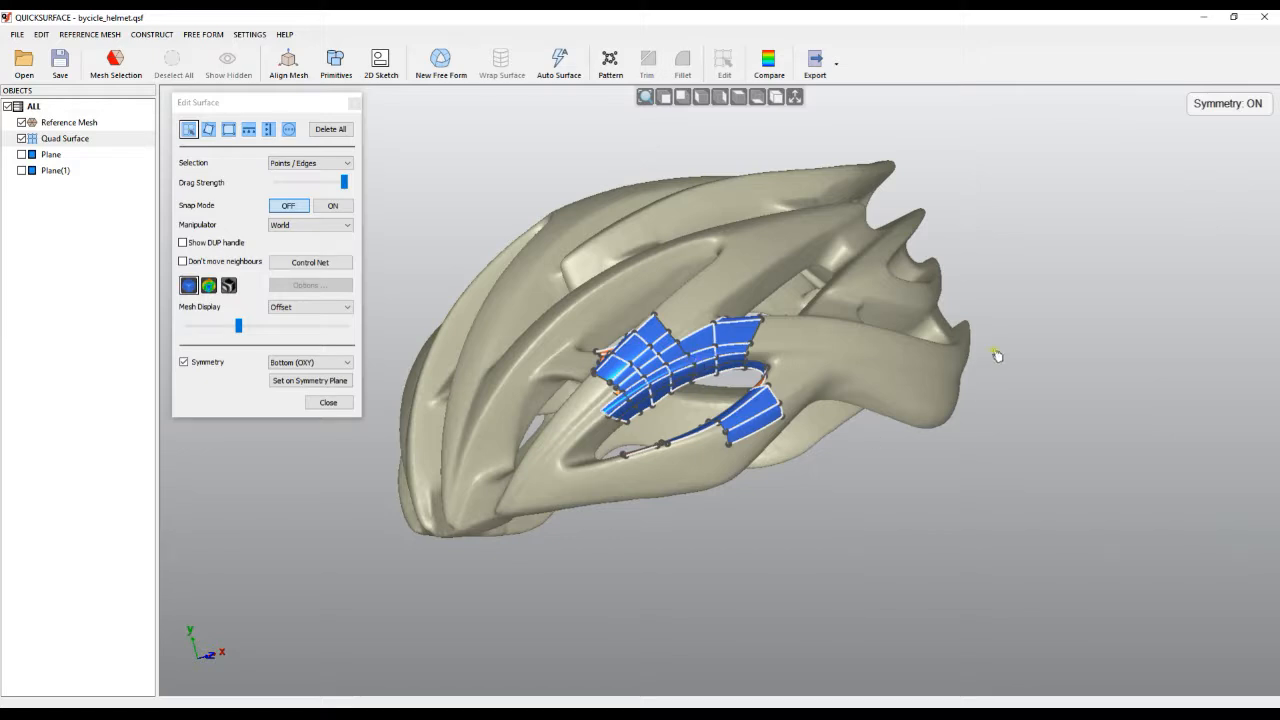
right_click(1004, 336)
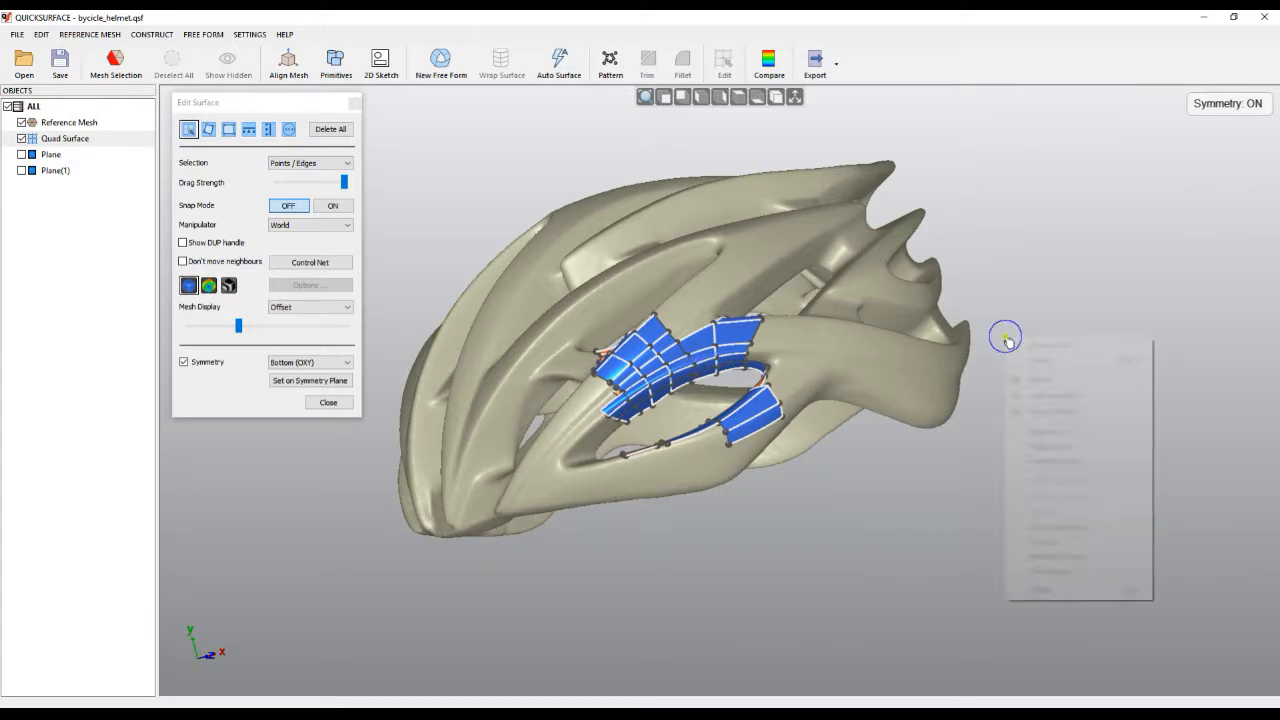